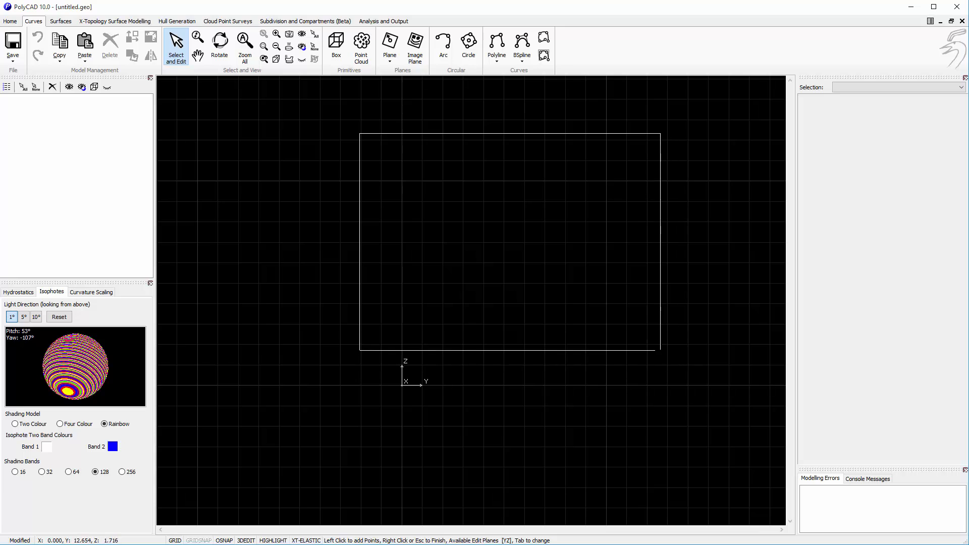
- Add an image plane and load sections.bmp as its picture
left_click(415, 42)
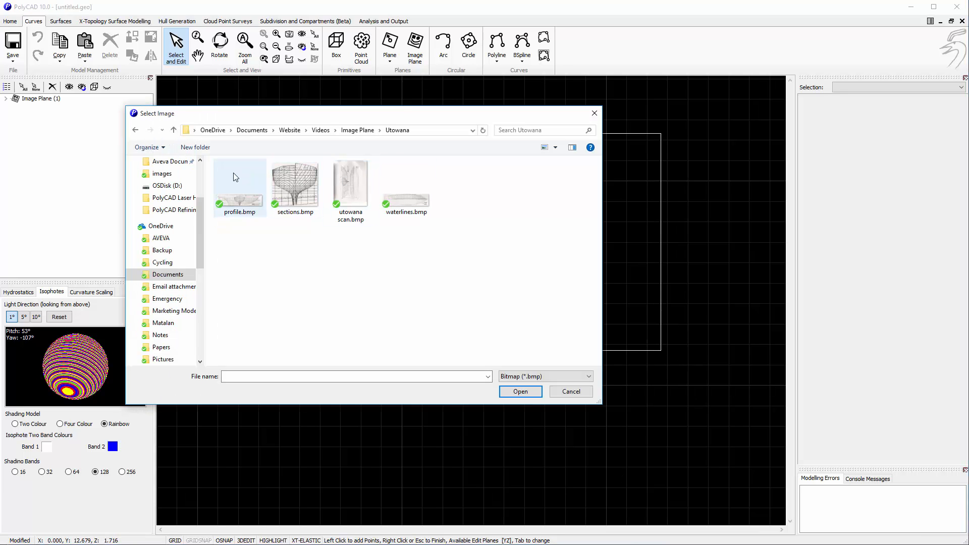
left_click(294, 183)
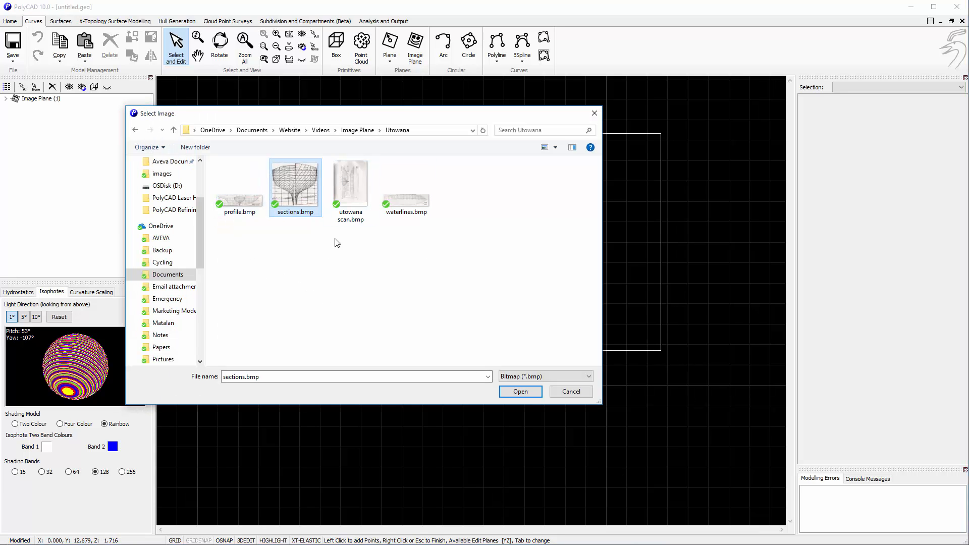
left_click(521, 392)
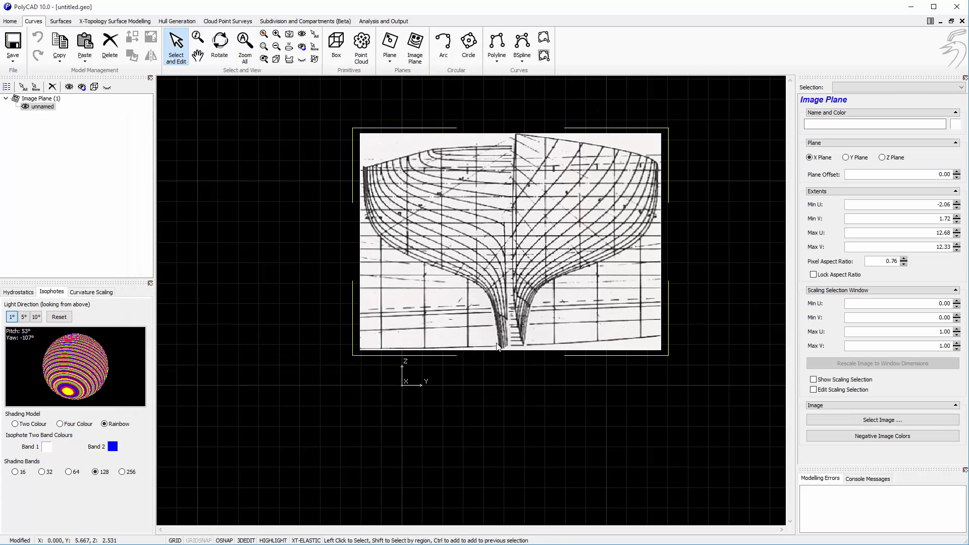
mouse_move(463, 345)
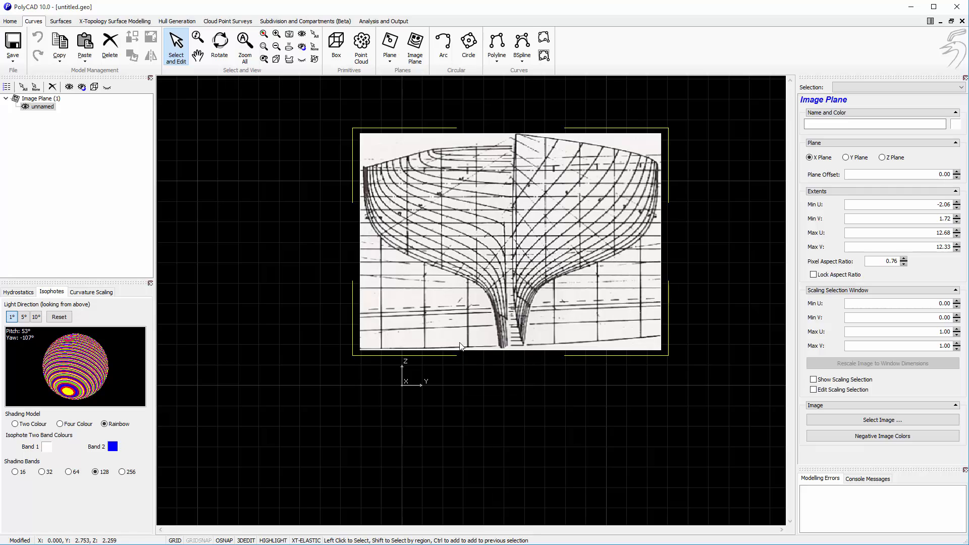
mouse_move(484, 344)
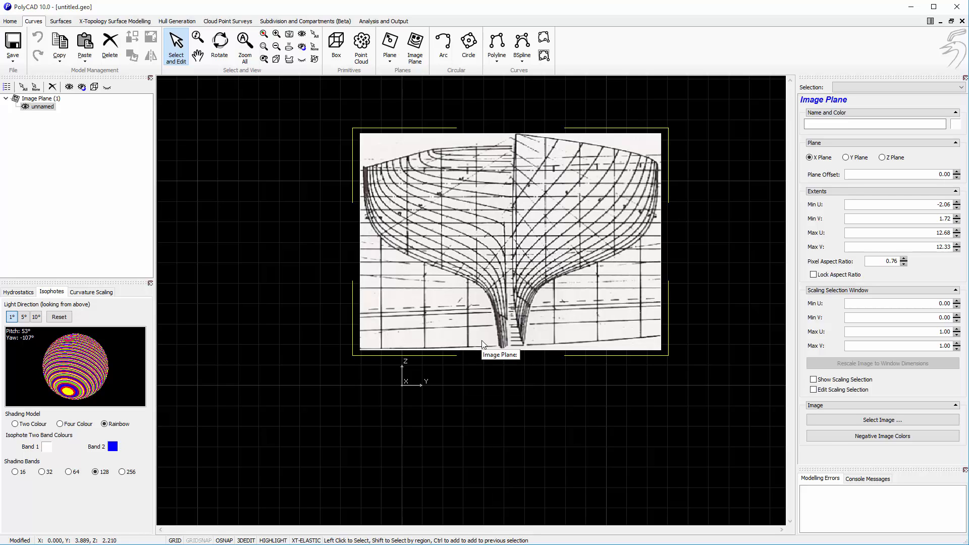
- Stretch the image plane to about -3.37–12.38 across and -1.72–12.33 vertically
left_click(509, 240)
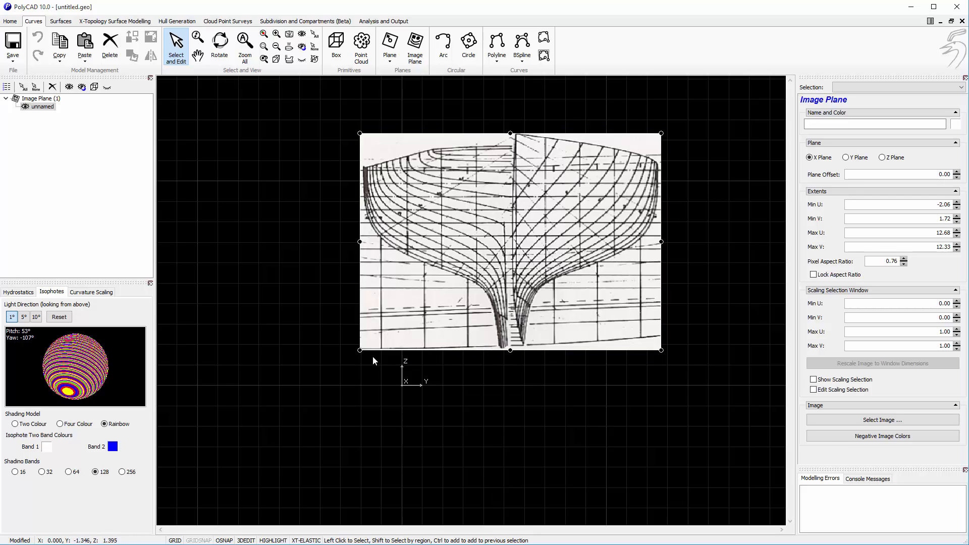
left_click_drag(361, 349, 335, 367)
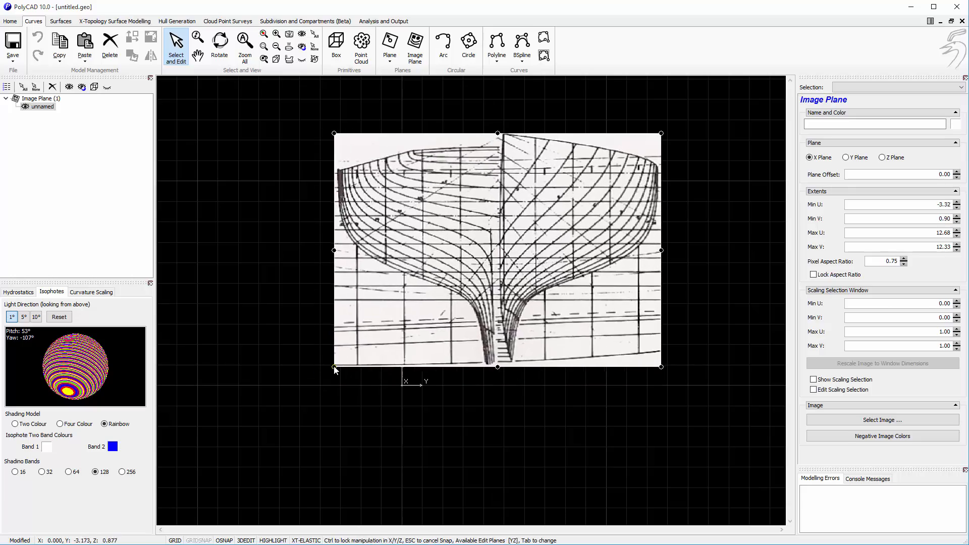
left_click_drag(661, 366, 586, 409)
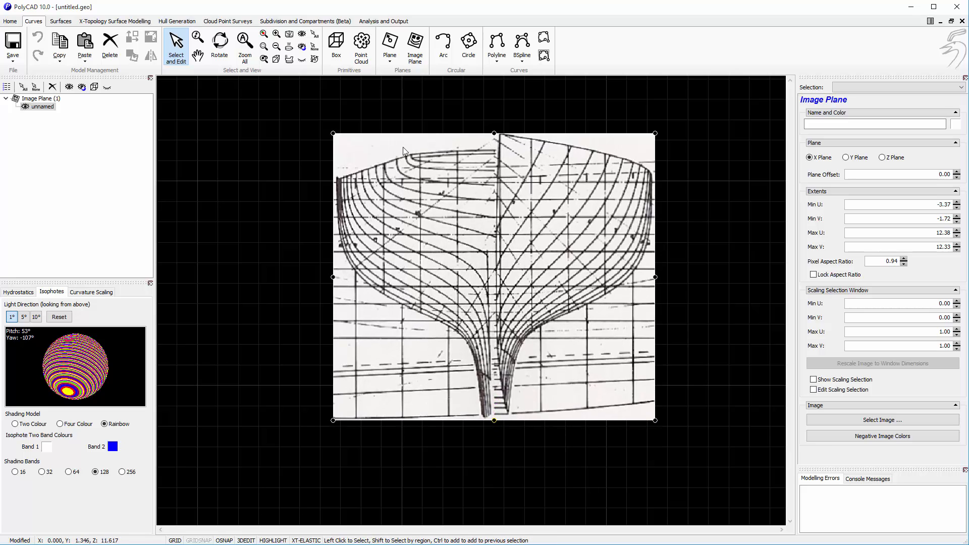
mouse_move(518, 192)
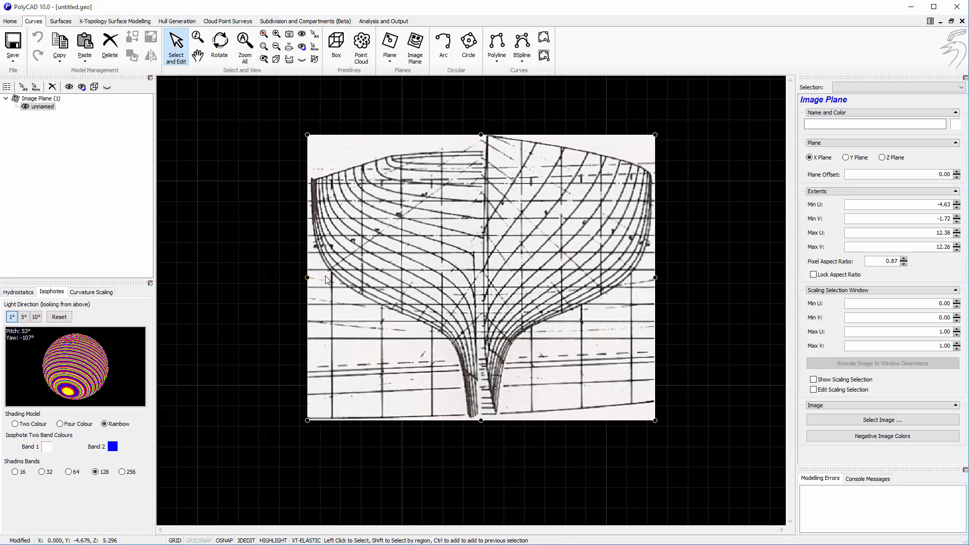
mouse_move(508, 216)
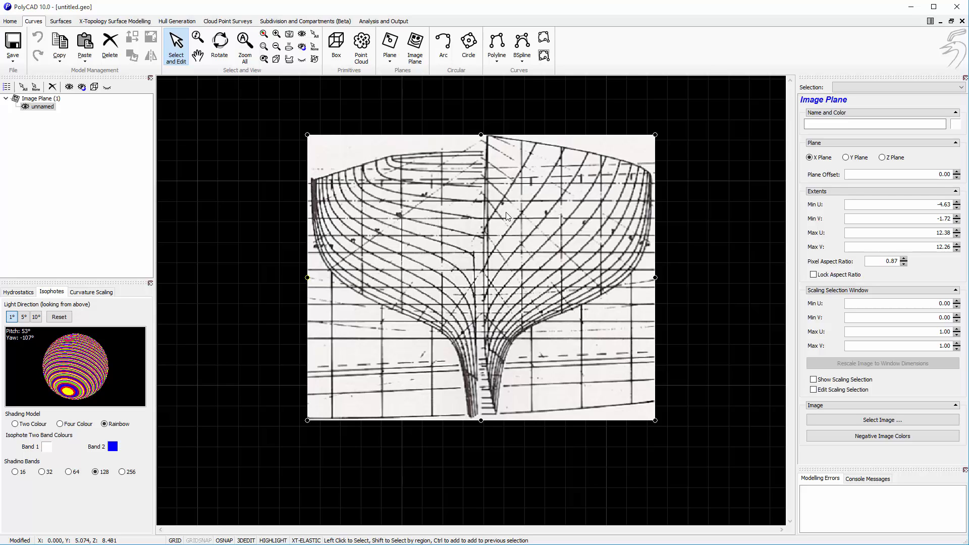
mouse_move(646, 254)
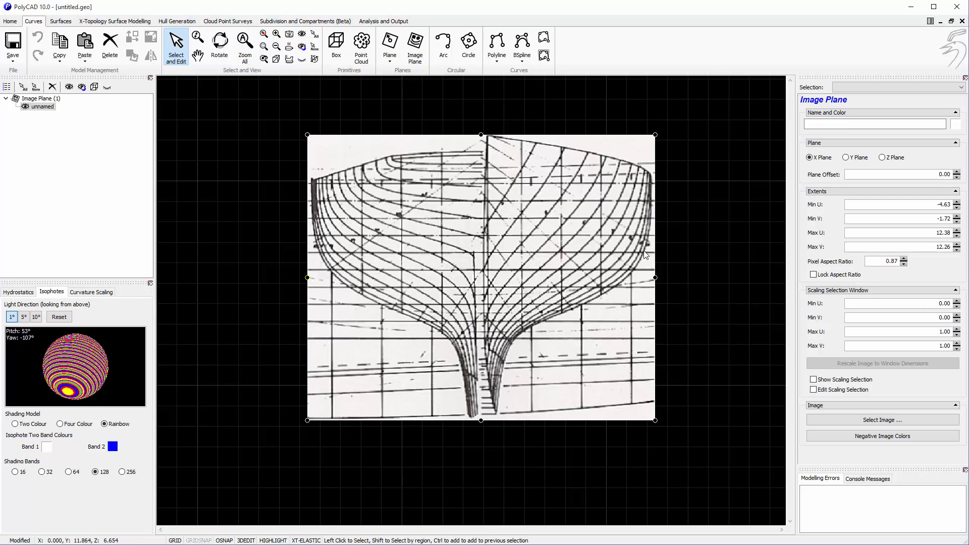
- Show and edit the scaling window, fitting it to grid lines at about 4.23–9.74 by 2.28–9.89
left_click(813, 380)
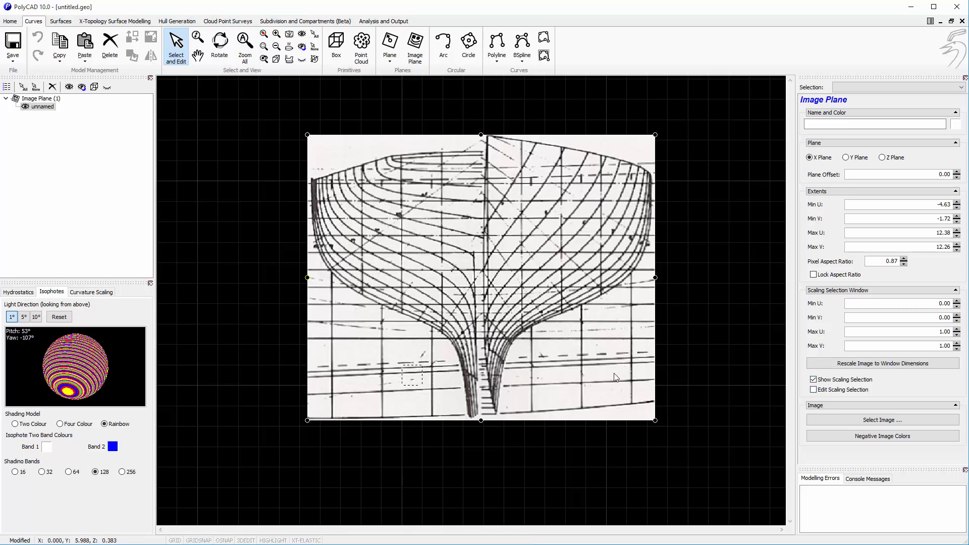
left_click(813, 389)
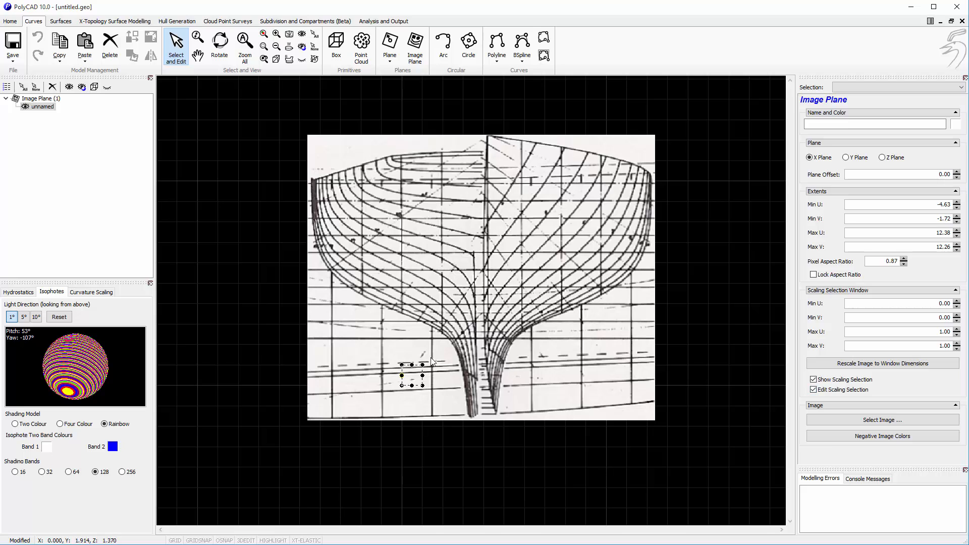
left_click_drag(402, 377, 559, 248)
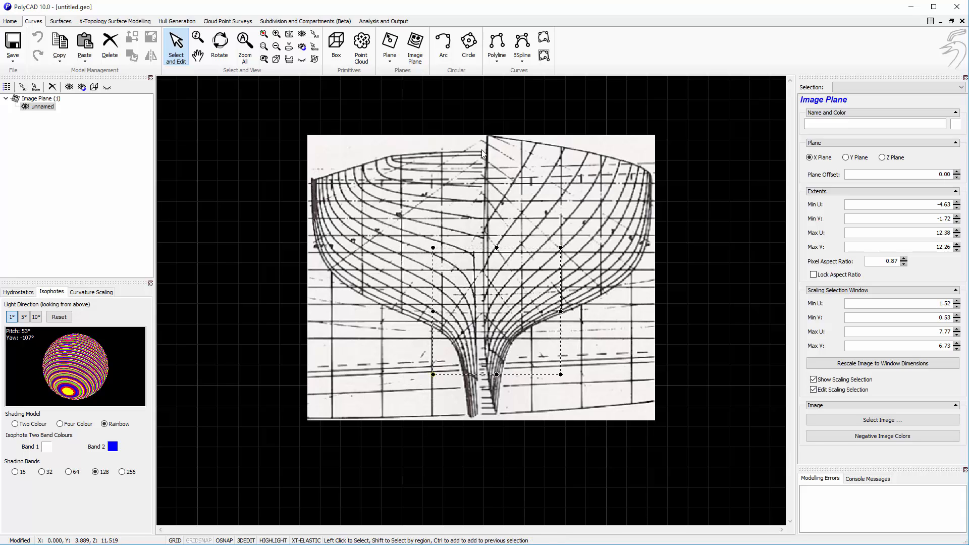
mouse_move(588, 226)
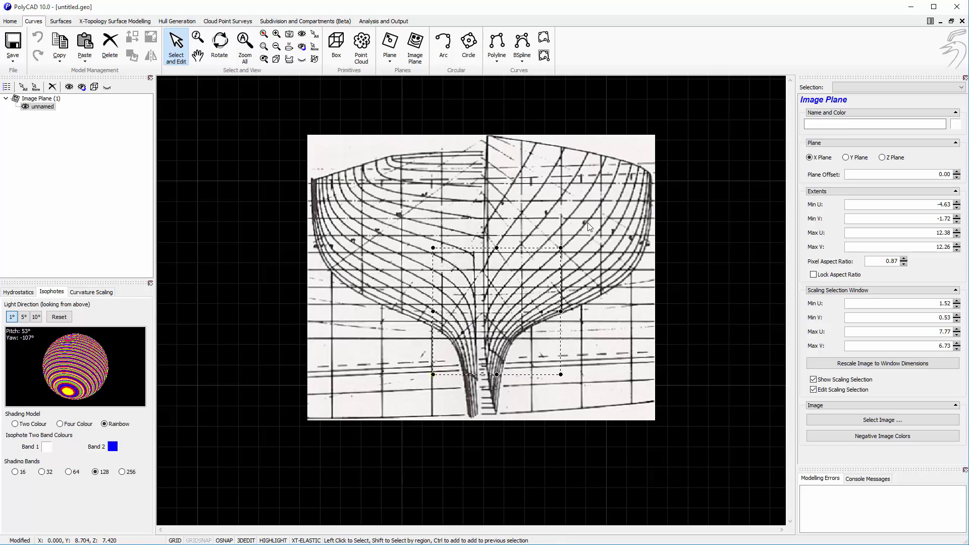
mouse_move(624, 324)
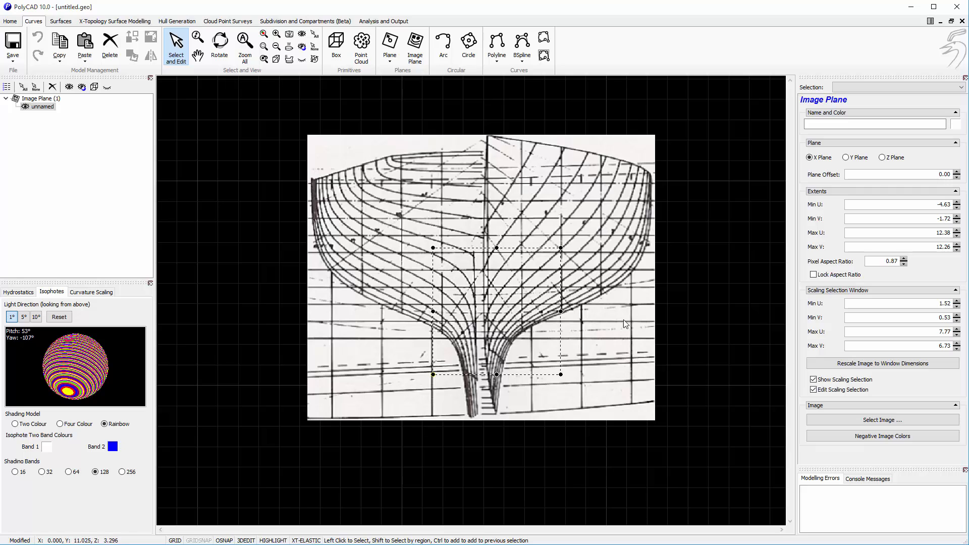
mouse_move(516, 341)
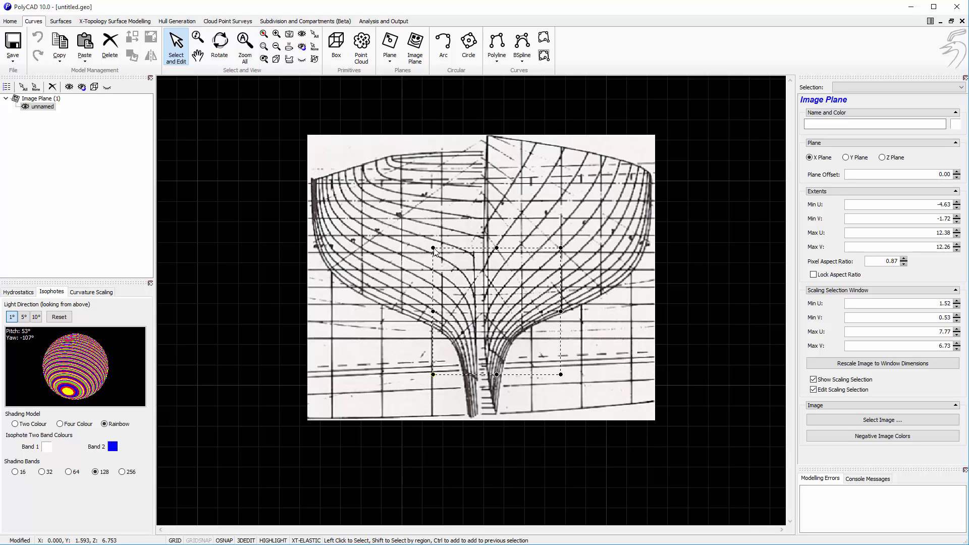
left_click_drag(433, 248, 488, 184)
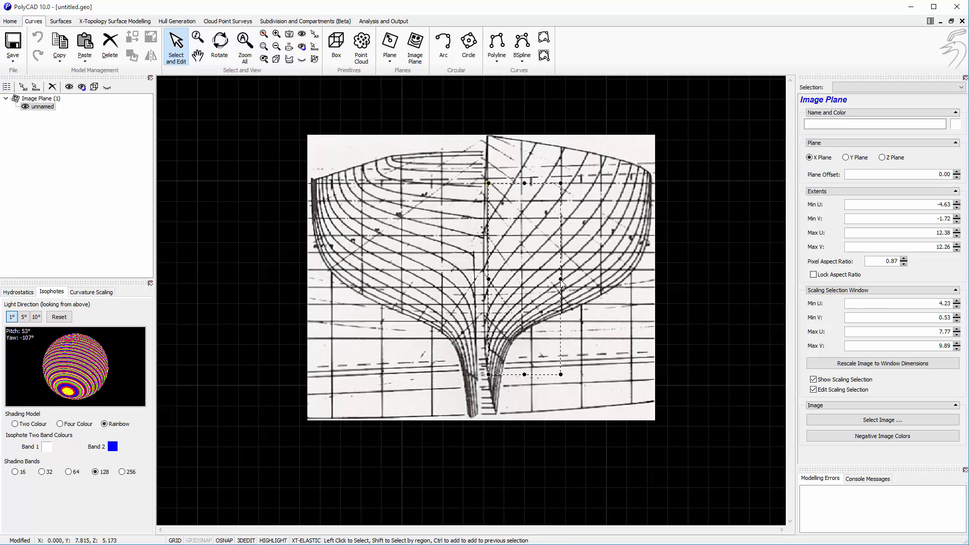
left_click_drag(560, 284, 601, 285)
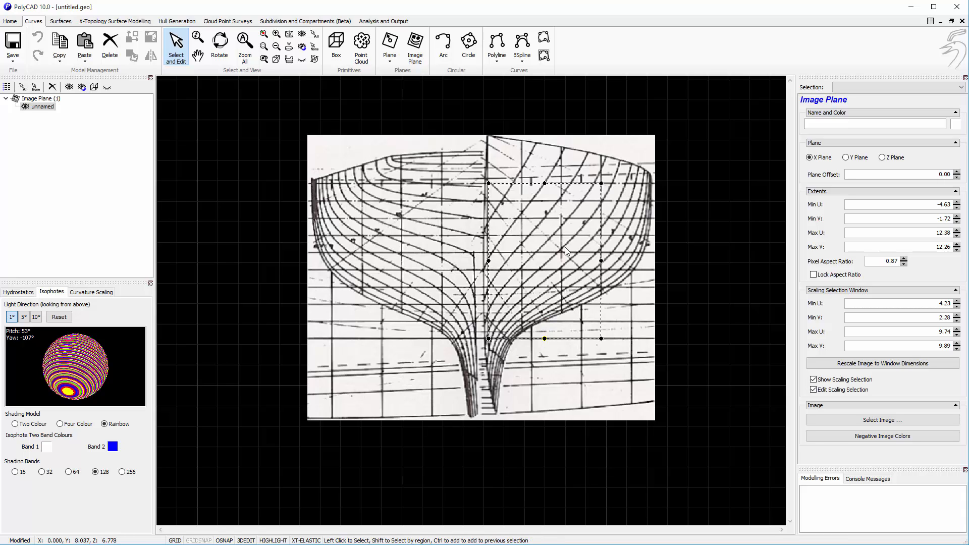
mouse_move(492, 264)
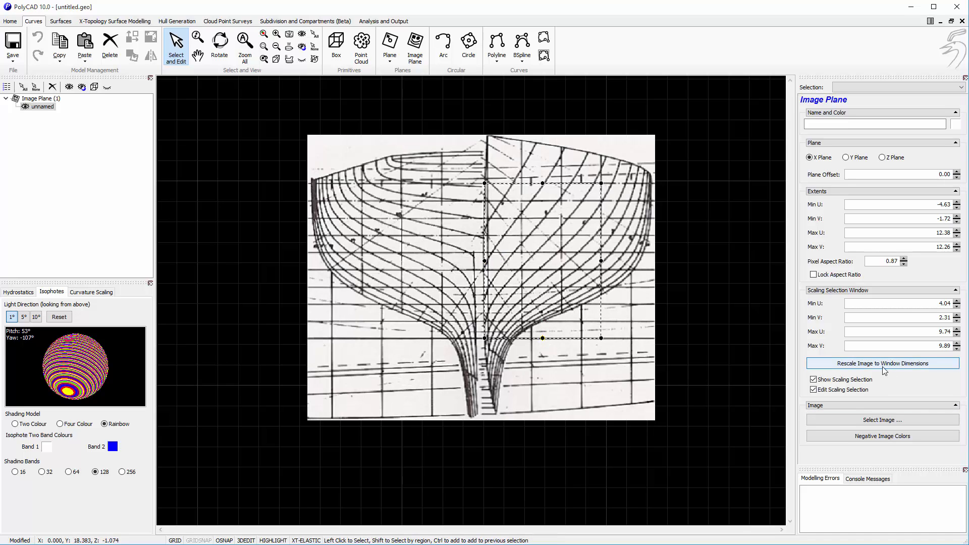
mouse_move(882, 368)
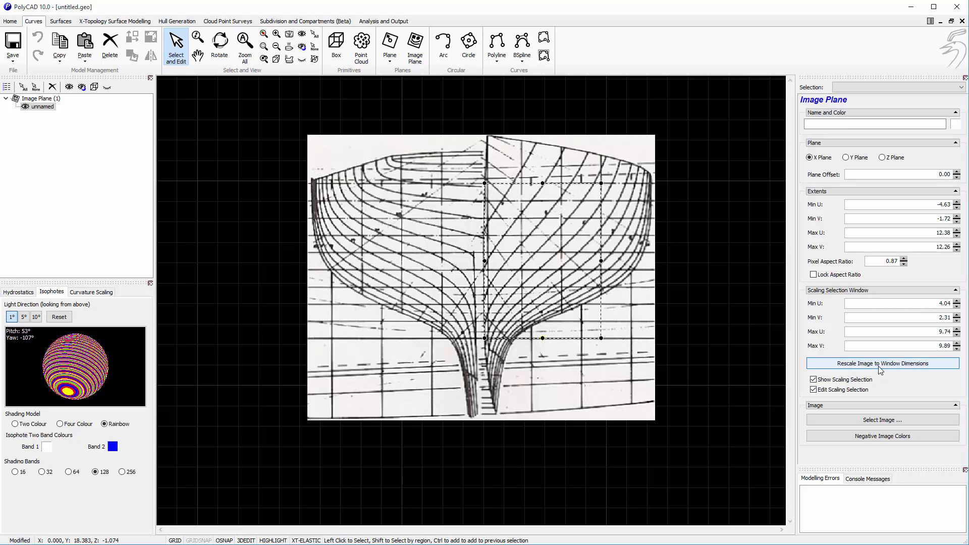
- Rescale the image to the window with Min U 0, Min V 1.161, Max U 1.462, Max V 3.39
left_click(883, 364)
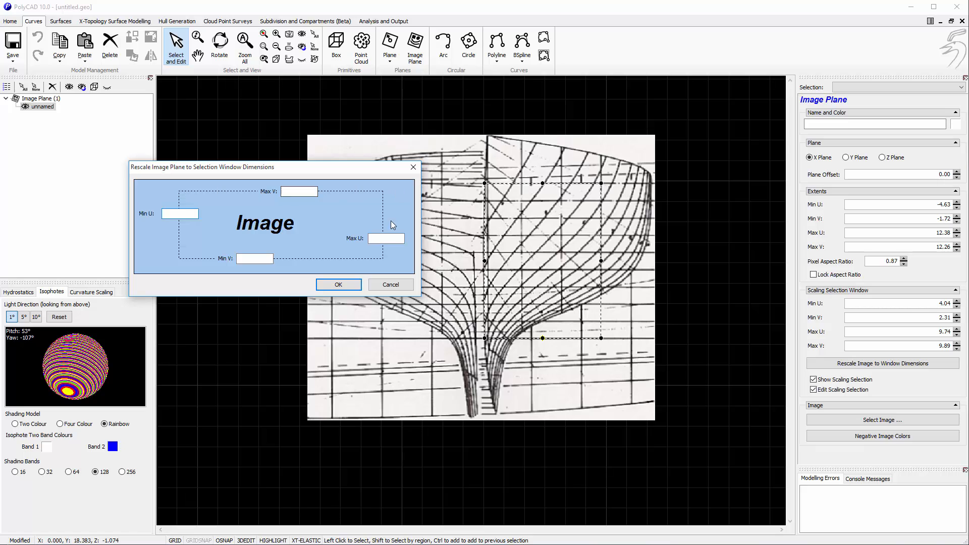
mouse_move(586, 212)
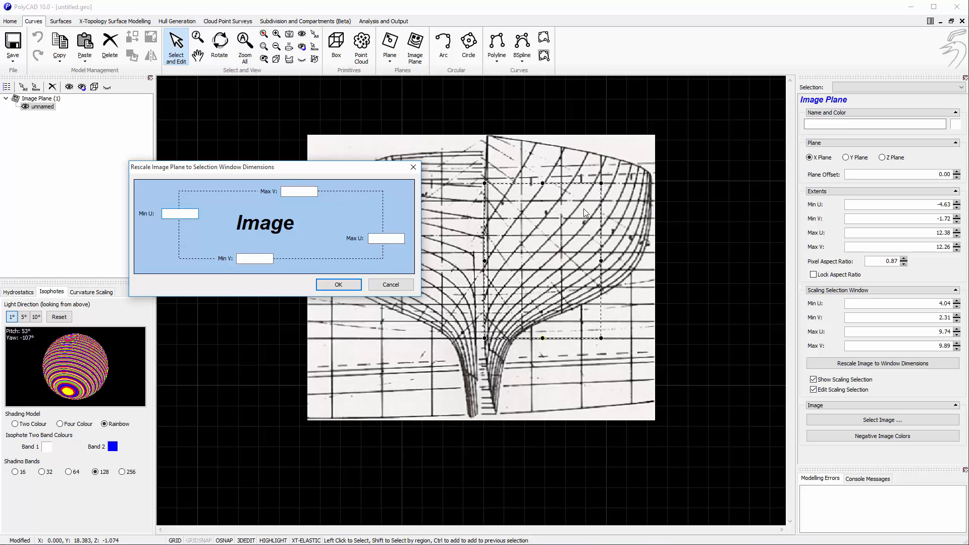
left_click(180, 214)
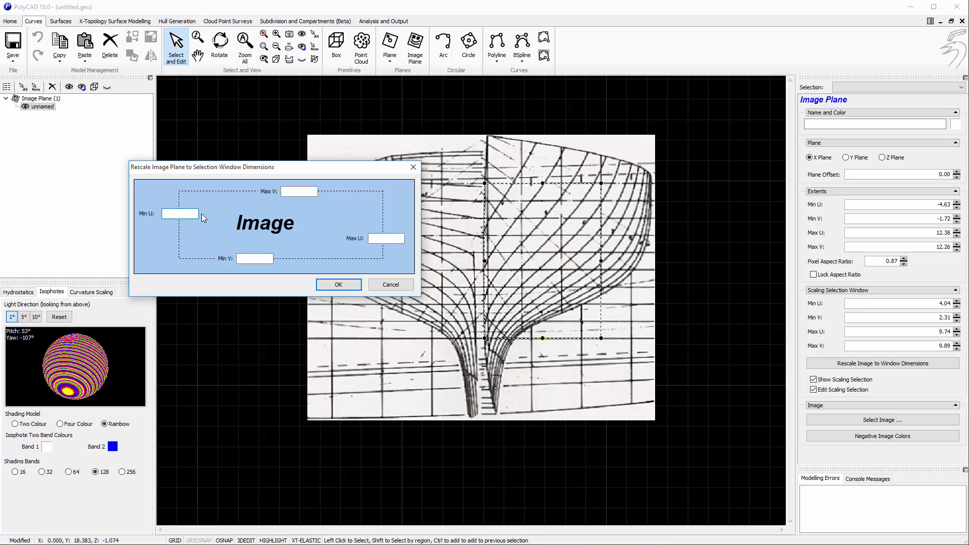
type("0")
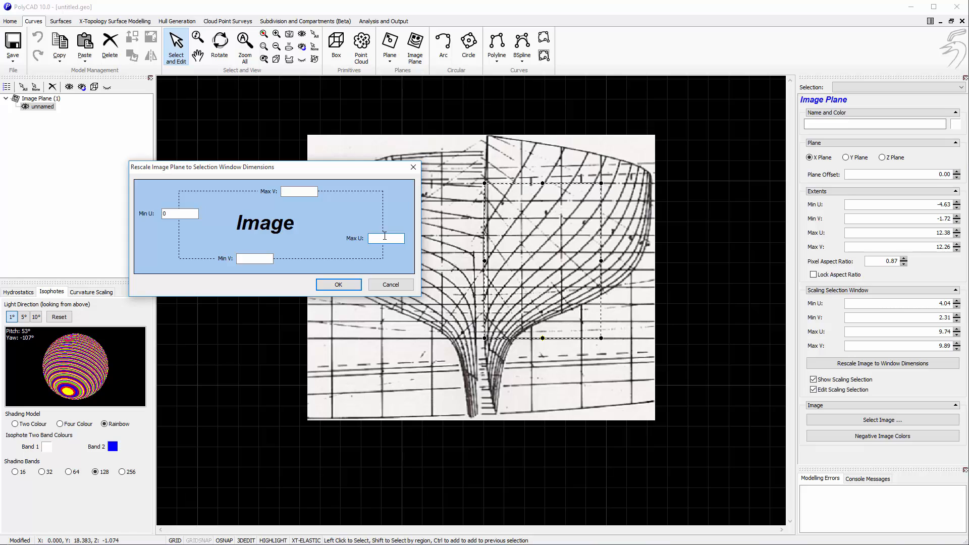
type("1.462")
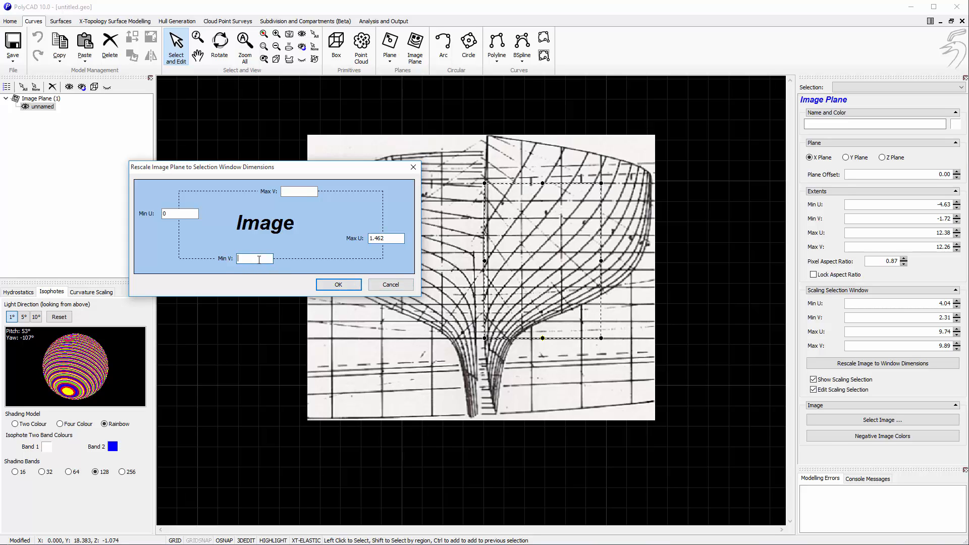
type("1.161")
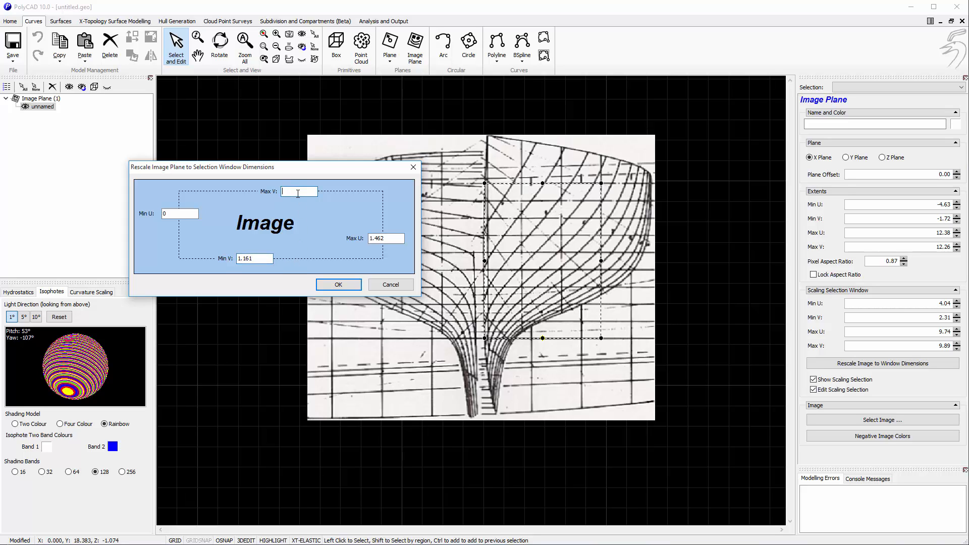
type("3.39")
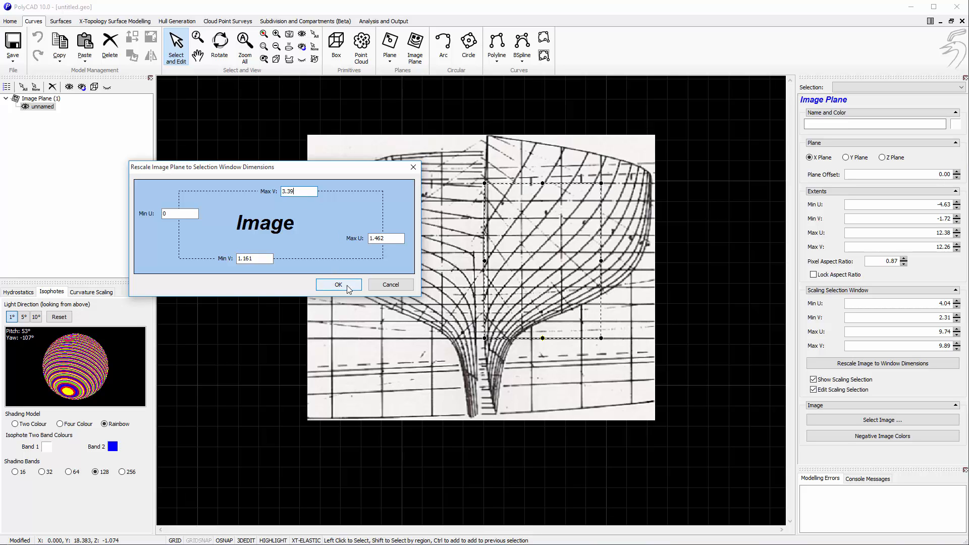
left_click(339, 285)
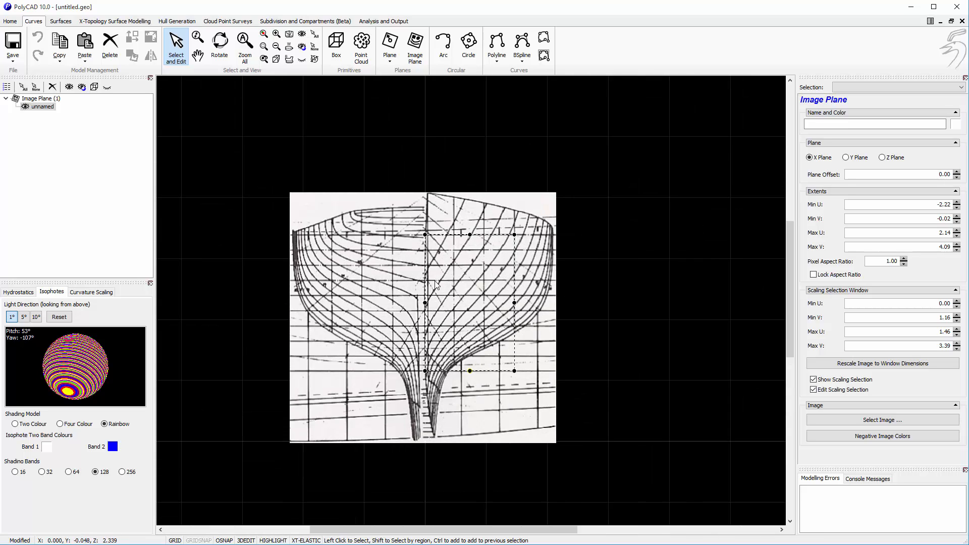
mouse_move(483, 246)
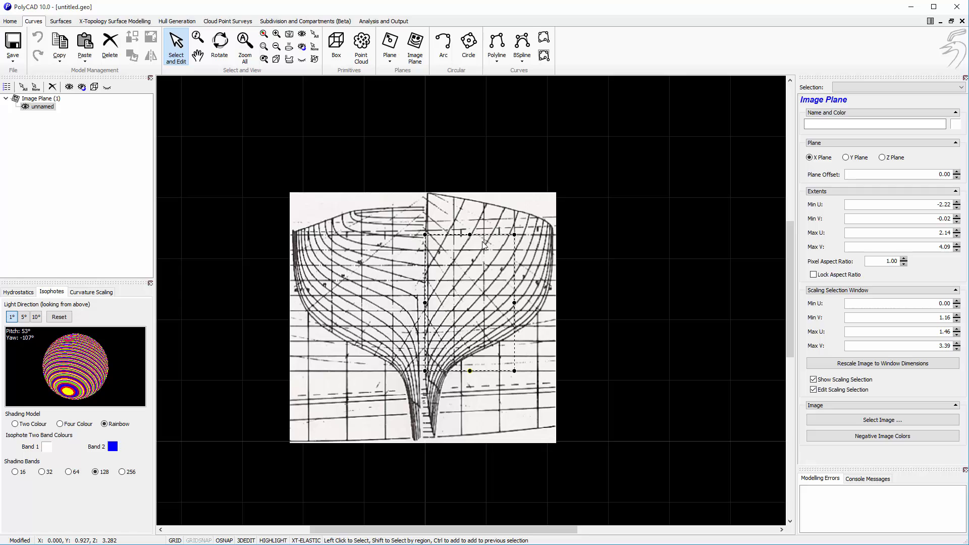
mouse_move(727, 330)
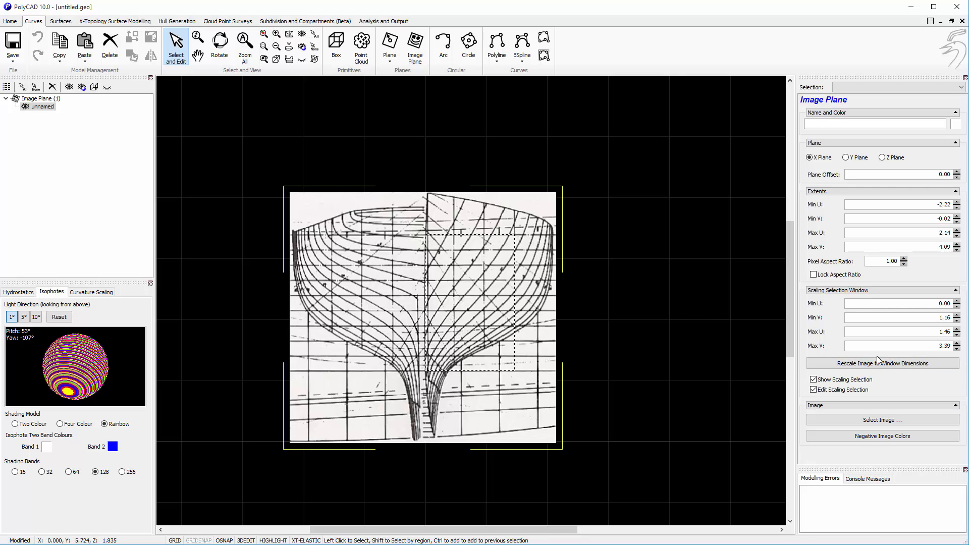
- Hide the scaling window, invert the image colours, zoom to fill the view and begin a section polyline
left_click(813, 378)
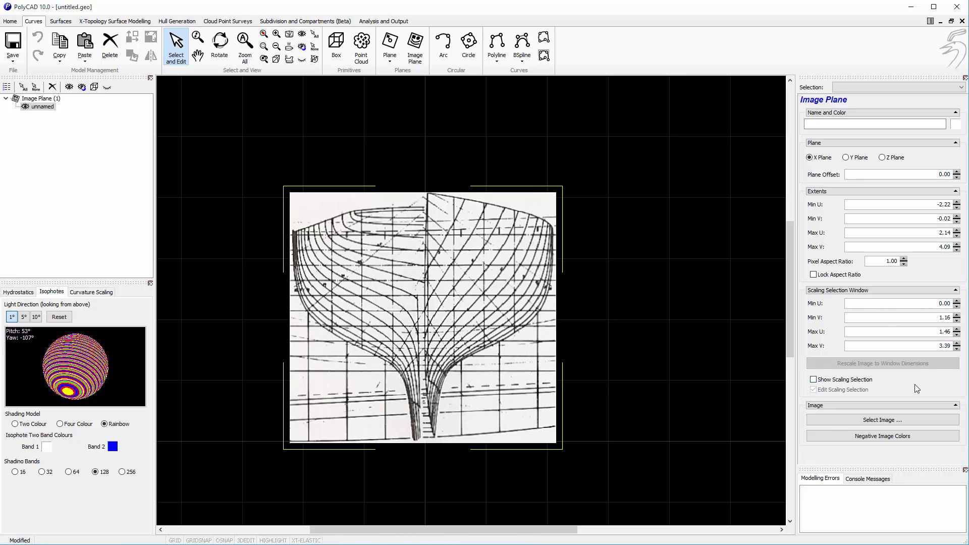
left_click(882, 436)
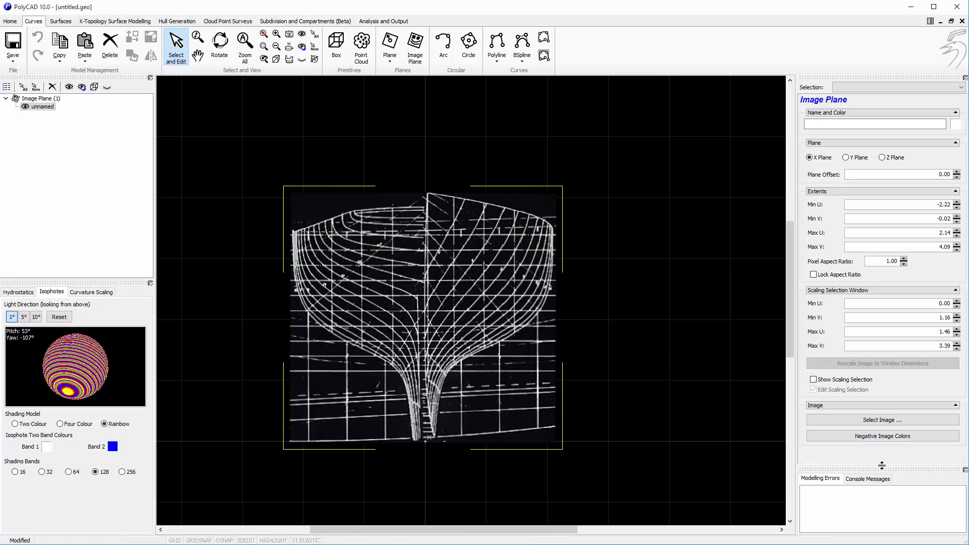
left_click(220, 40)
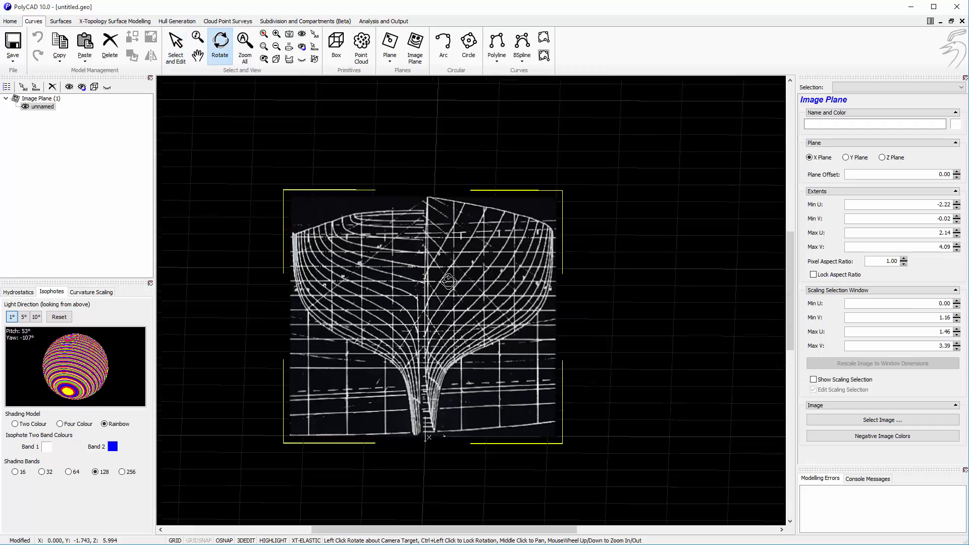
left_click_drag(450, 281, 478, 220)
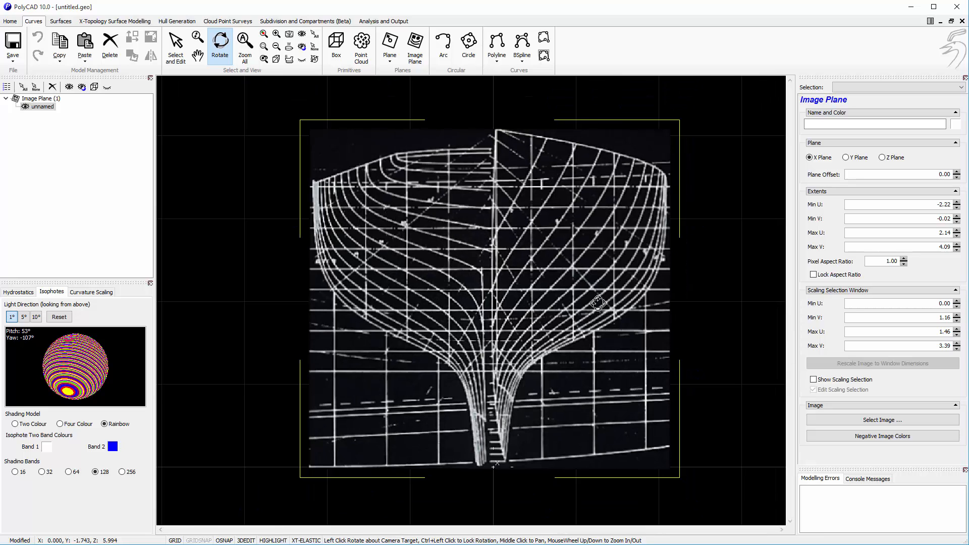
left_click(497, 41)
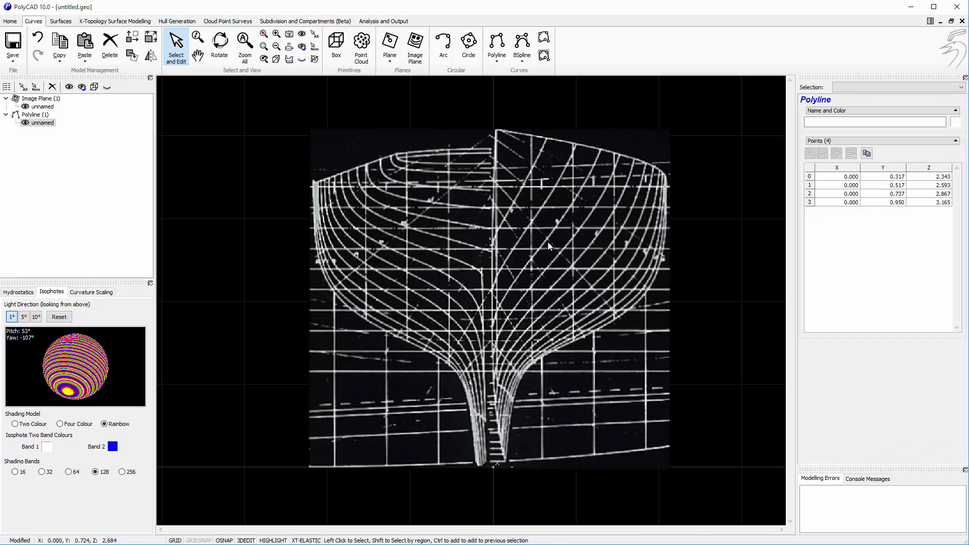
- Add points along the first section curve down to the keel, reaching nine points, then begin the next section
left_click(40, 106)
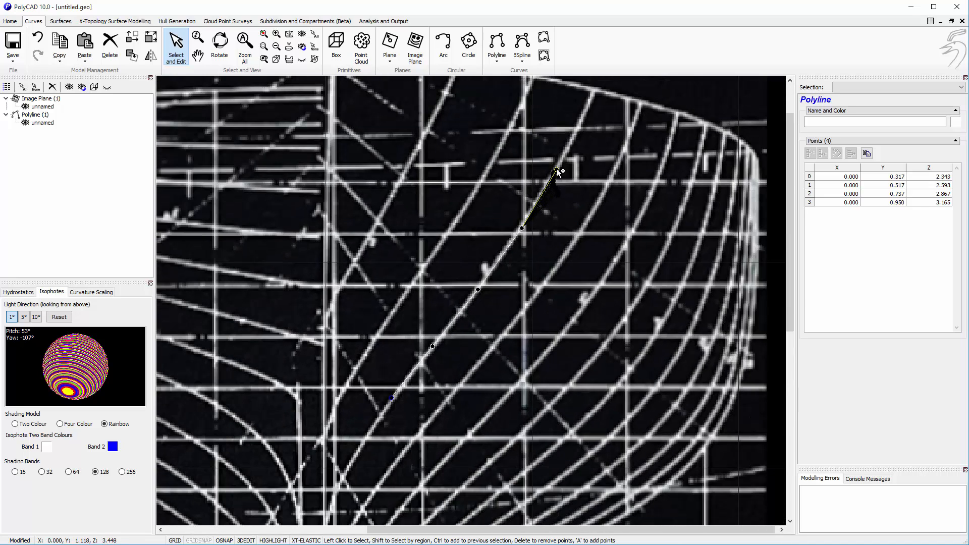
left_click(594, 91)
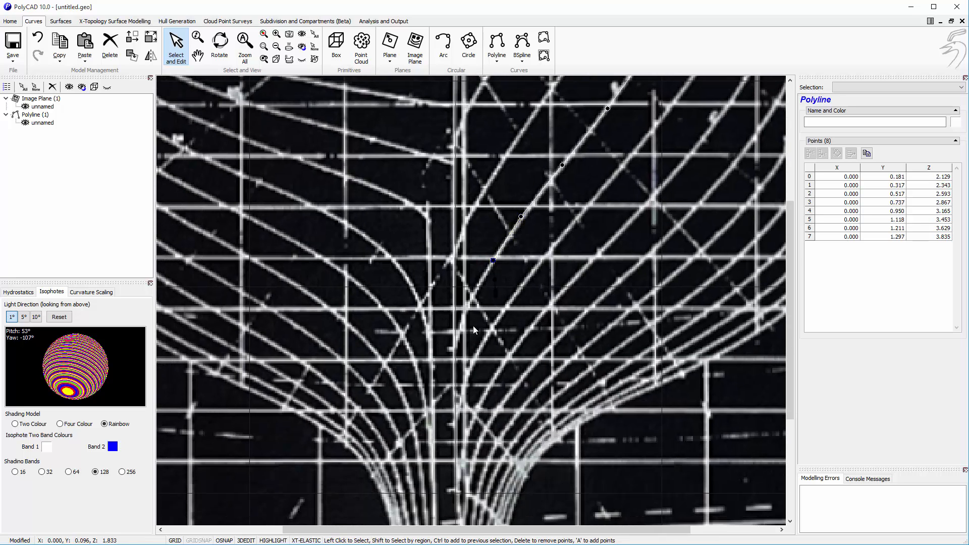
left_click(460, 334)
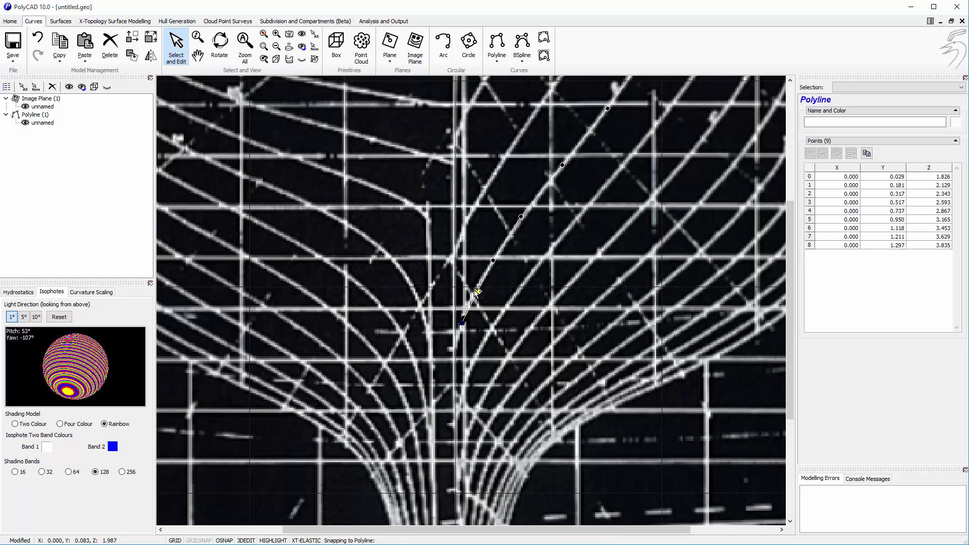
left_click(475, 293)
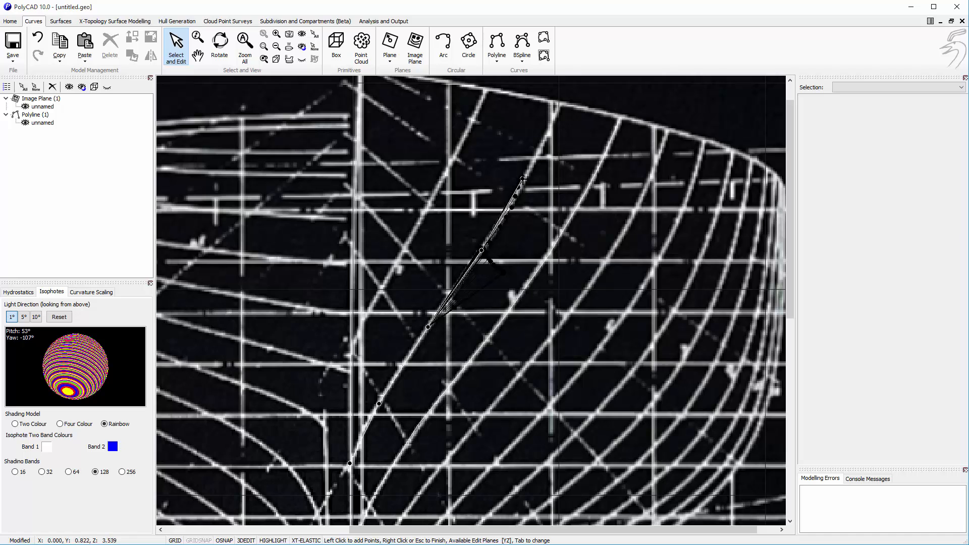
- Finish and trace the second, third and fourth section polylines, checking the last one's nine points
left_click(562, 103)
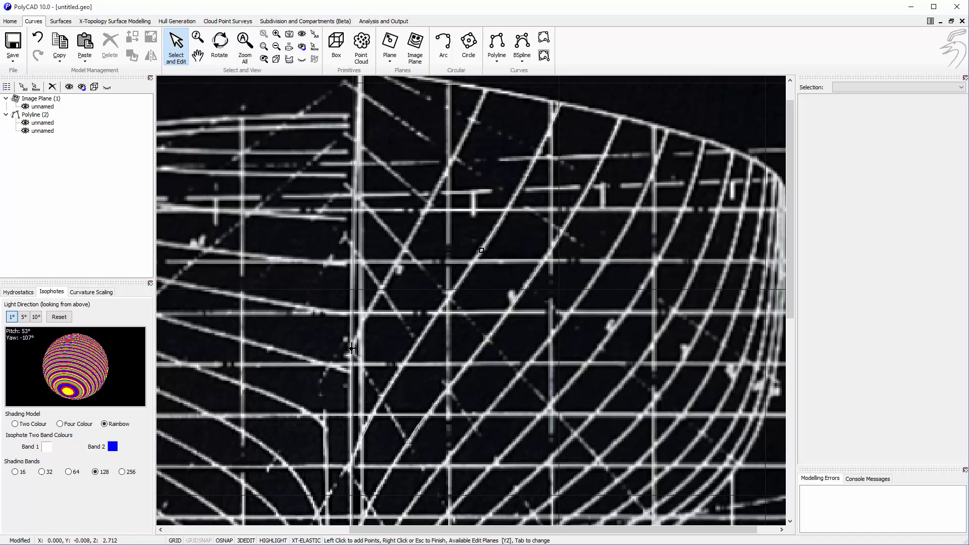
left_click(411, 235)
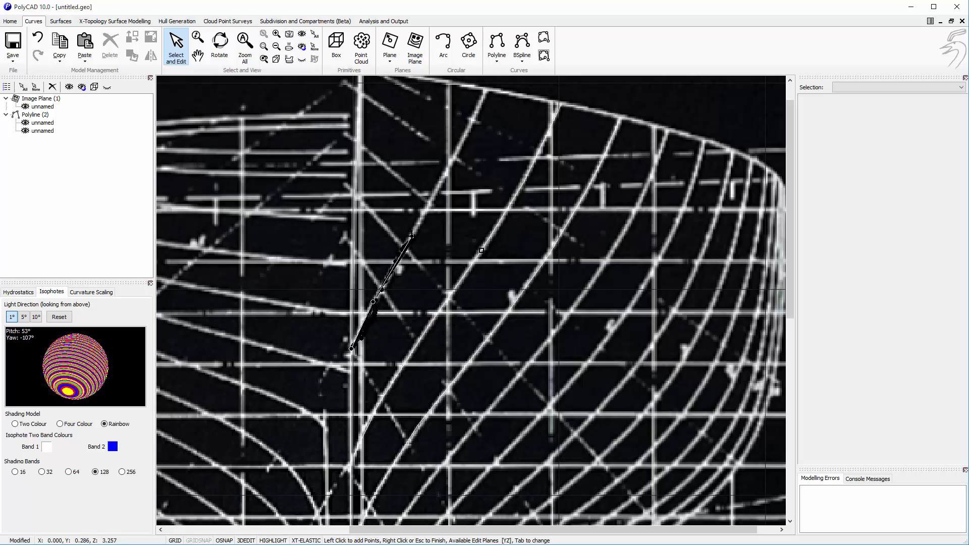
left_click(480, 99)
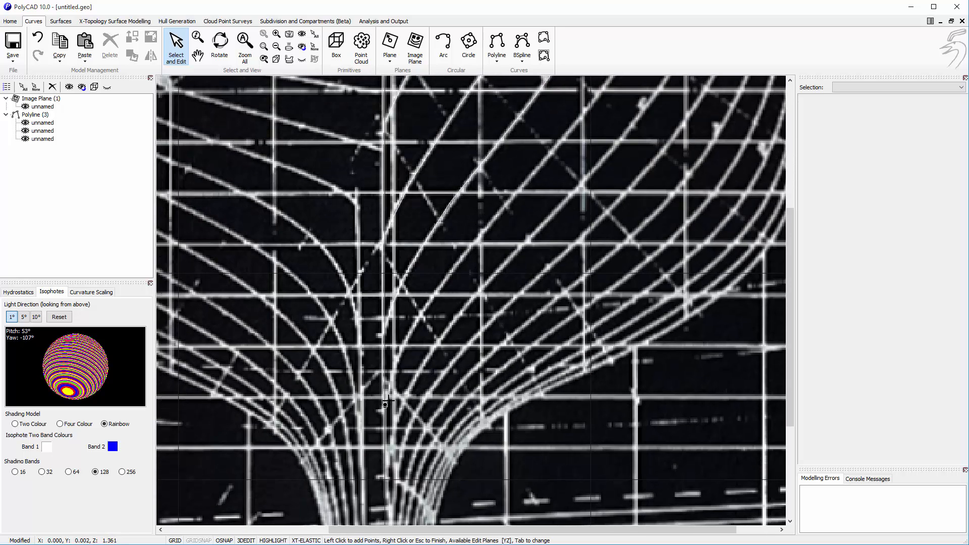
left_click(422, 329)
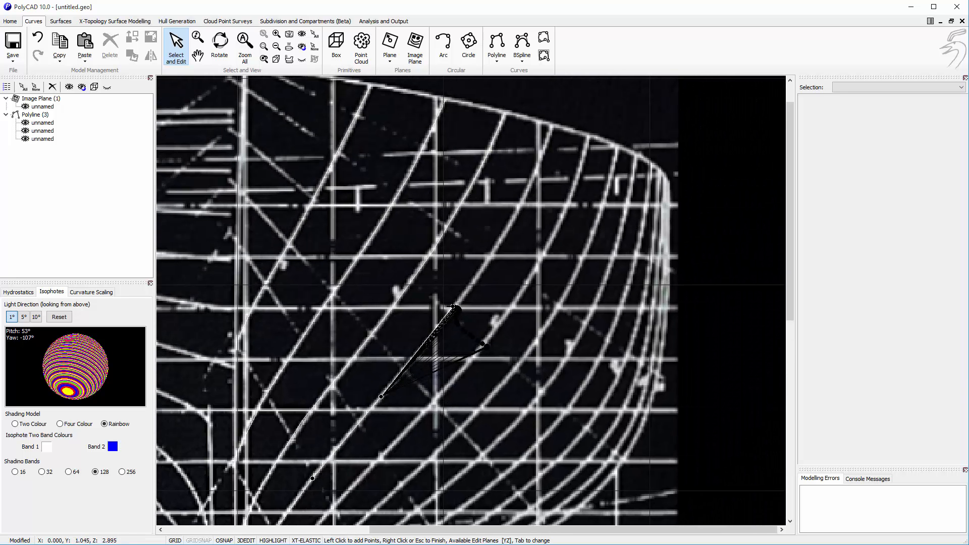
left_click(540, 155)
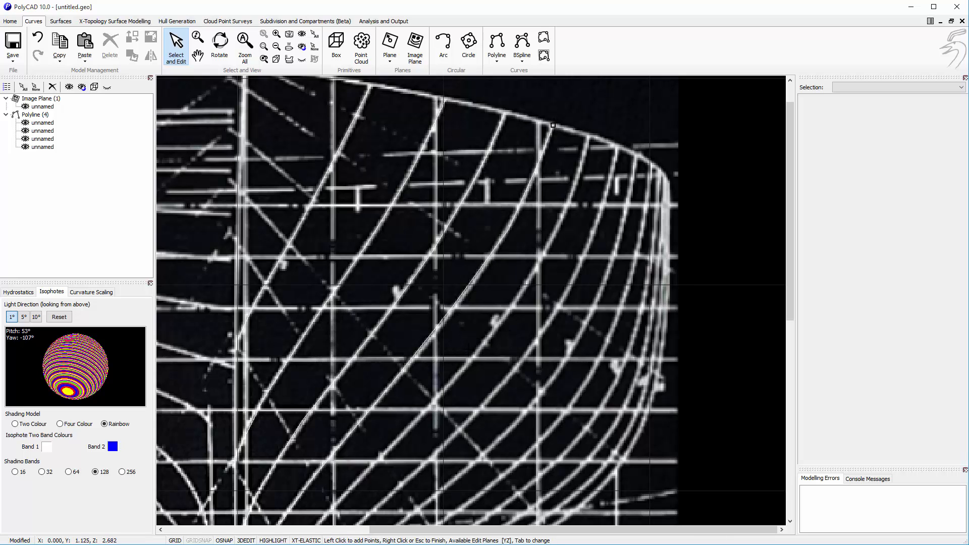
left_click(42, 147)
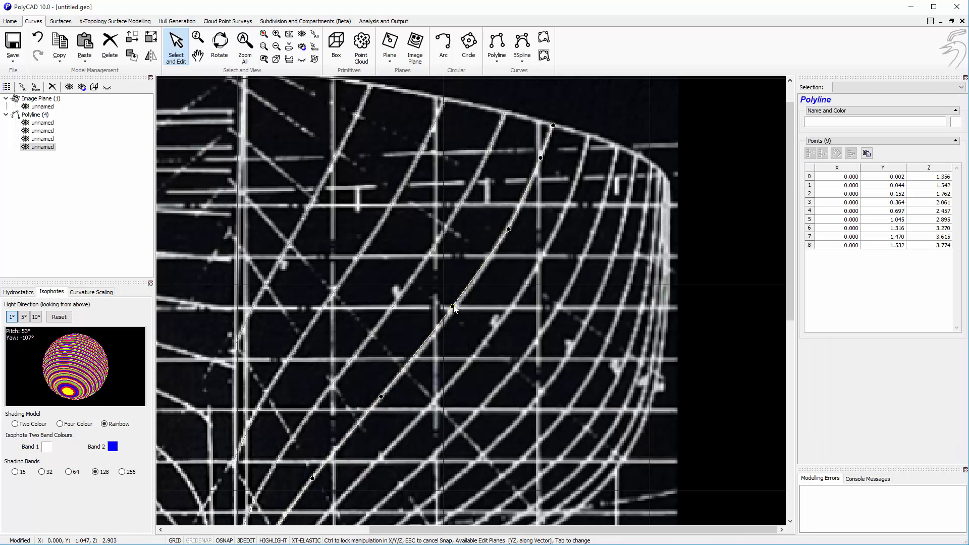
left_click(412, 360)
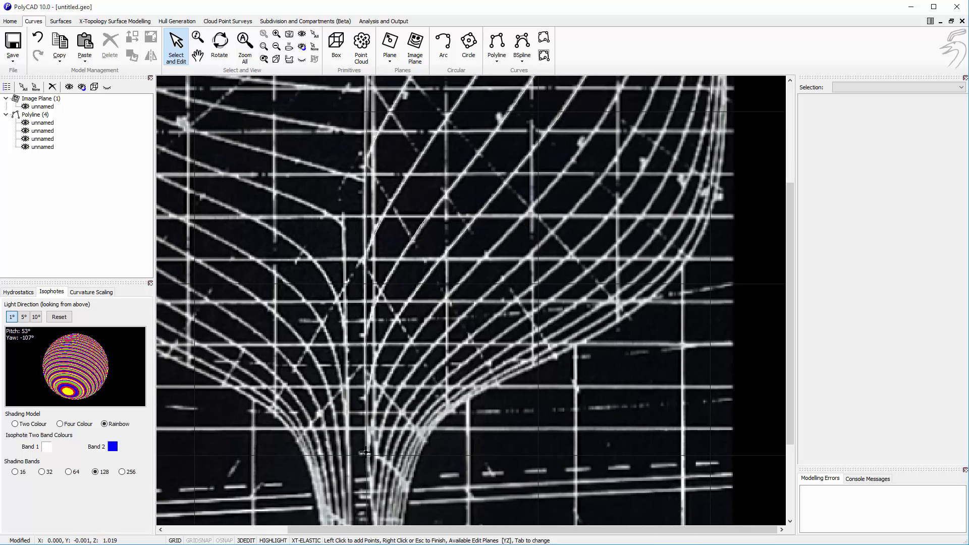
left_click(440, 304)
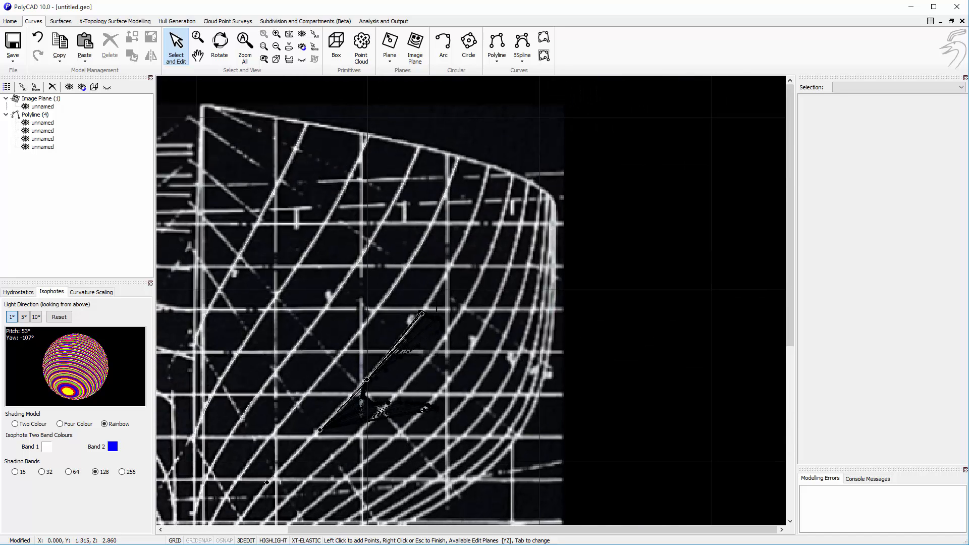
- Finish the last section polyline before clearing to an empty model
left_click(485, 185)
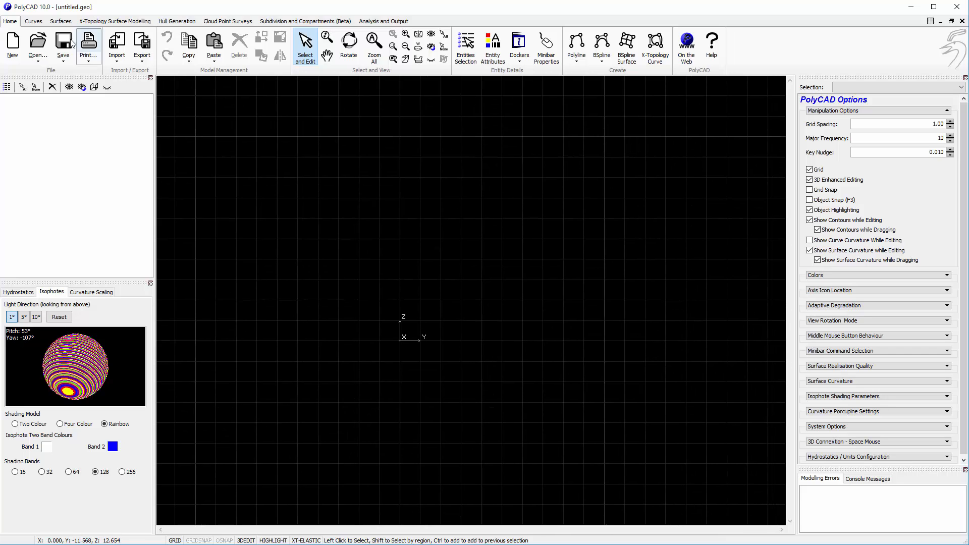
- Add an image plane with the simple section picture from the Curves tools and show its scaling window
left_click(31, 21)
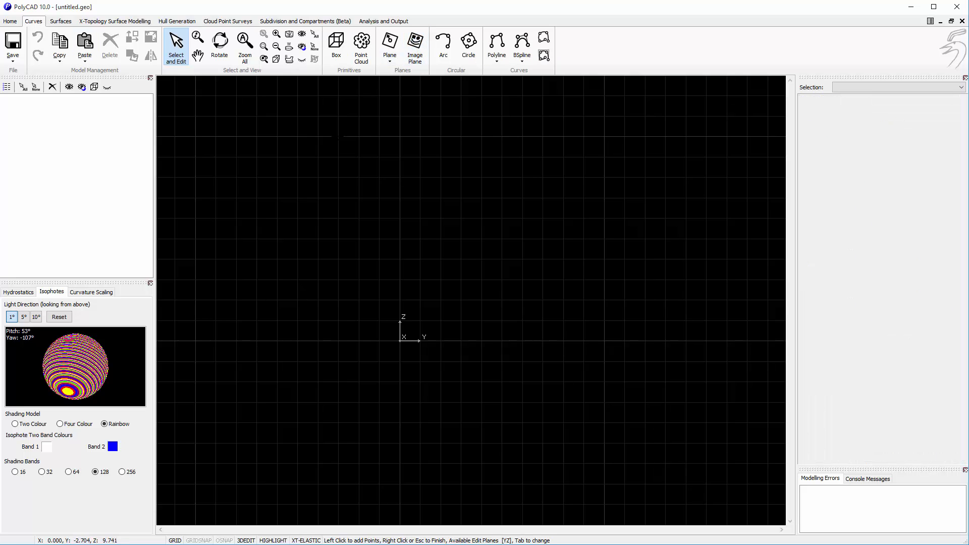
left_click(415, 43)
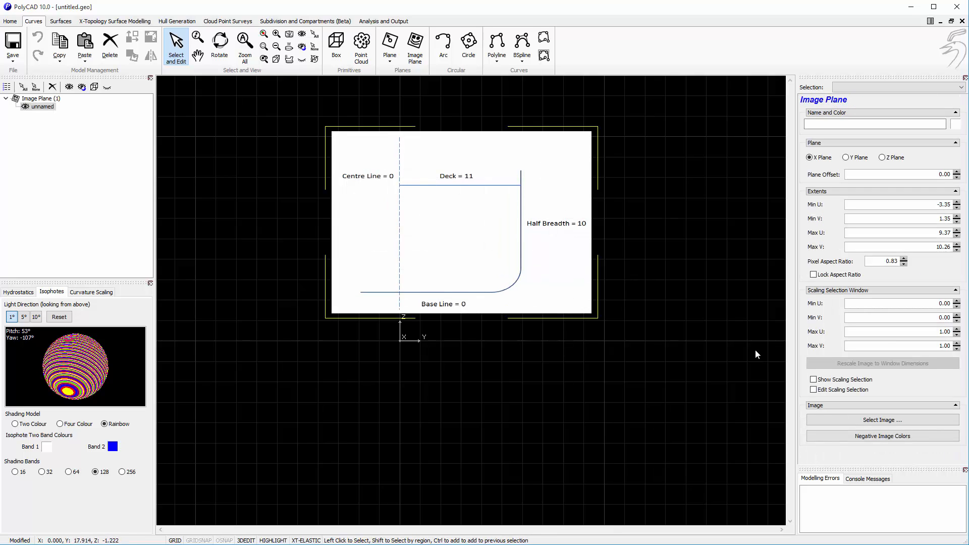
left_click(813, 379)
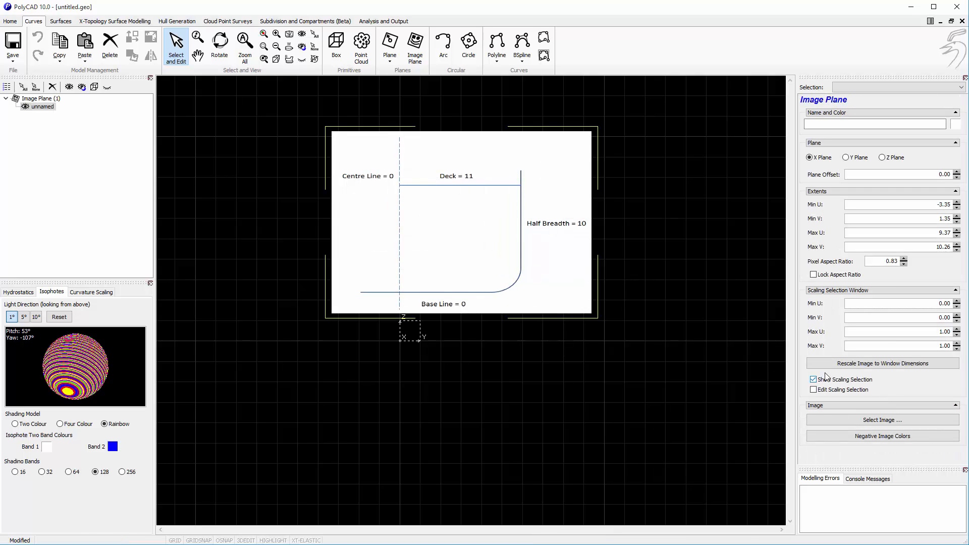
- Fit the scaling window to the marked lines and rescale to 0–10 across, 0–11 vertically
left_click(813, 390)
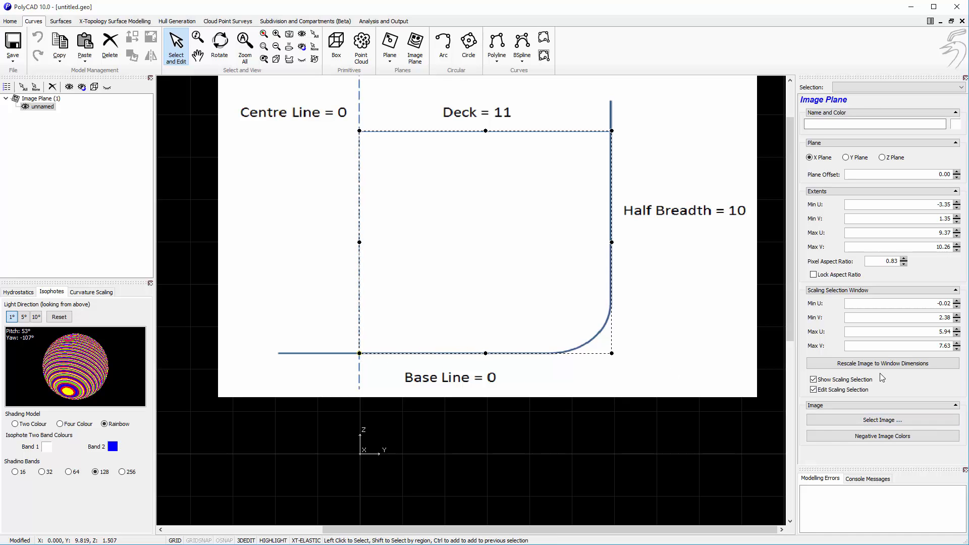
left_click(882, 364)
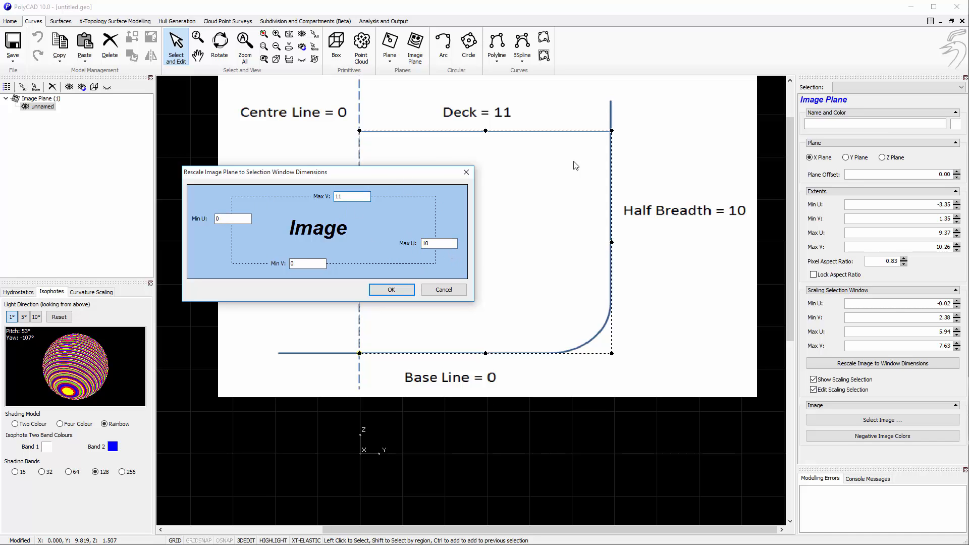
left_click(391, 289)
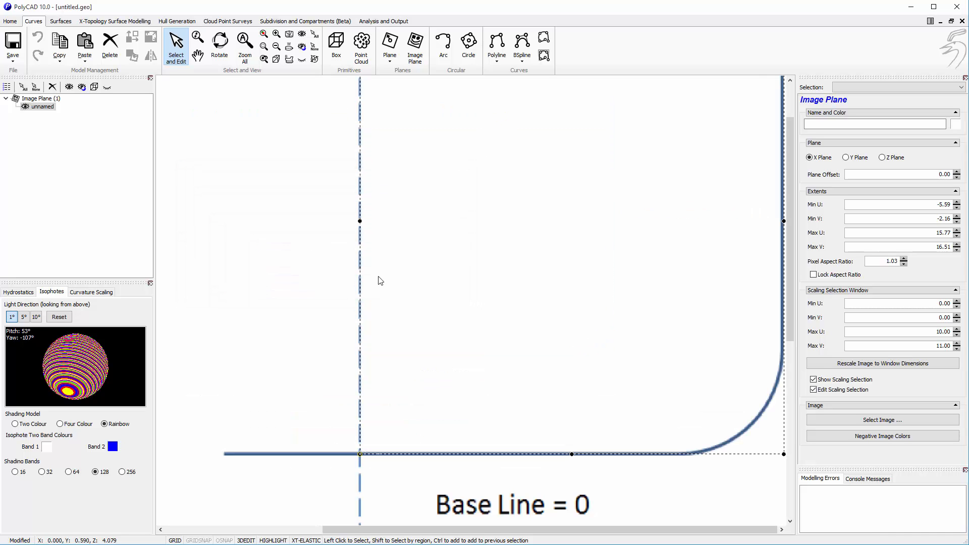